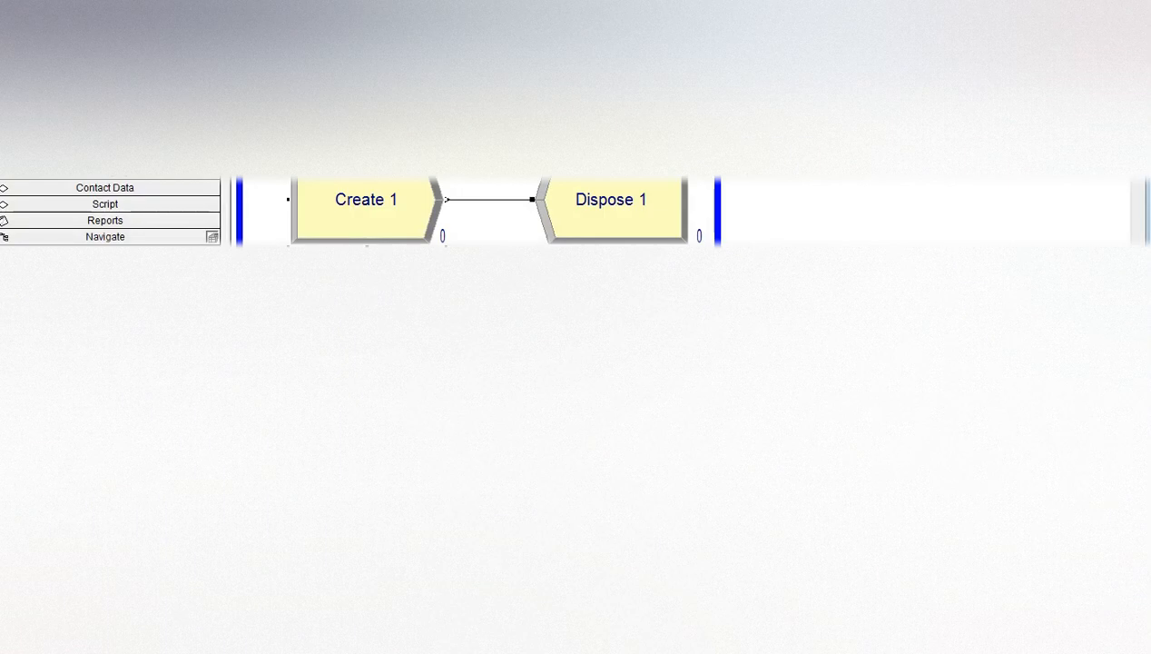
{"action": "mouse_move", "coordinate": [367, 210]}
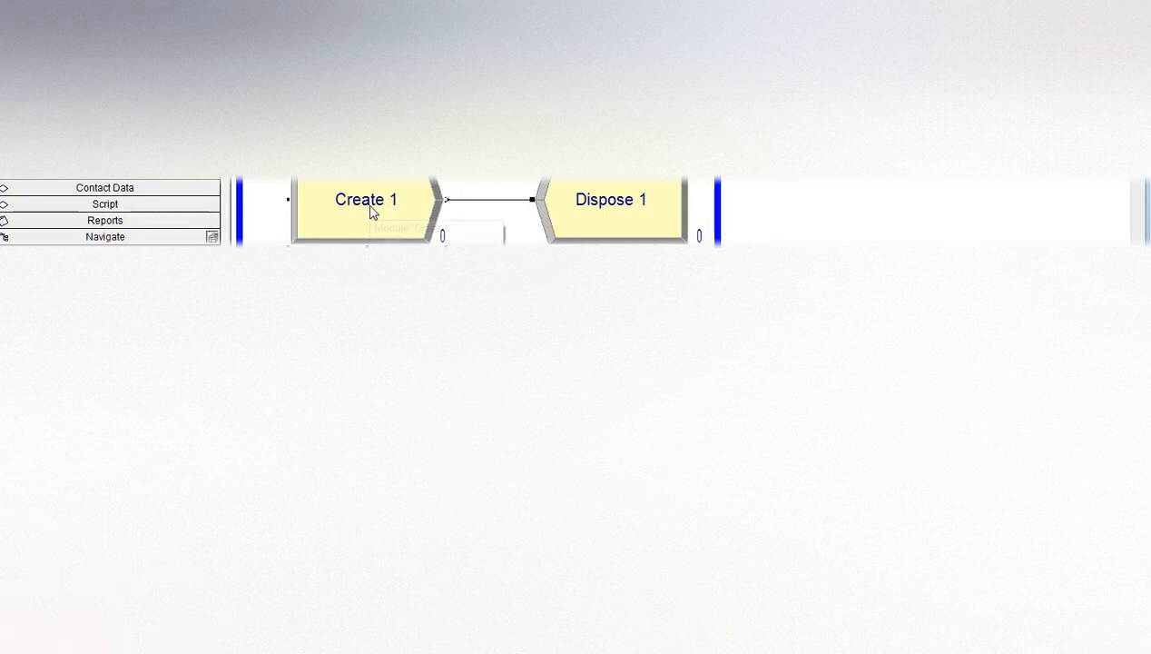
{"action": "mouse_move", "coordinate": [667, 220]}
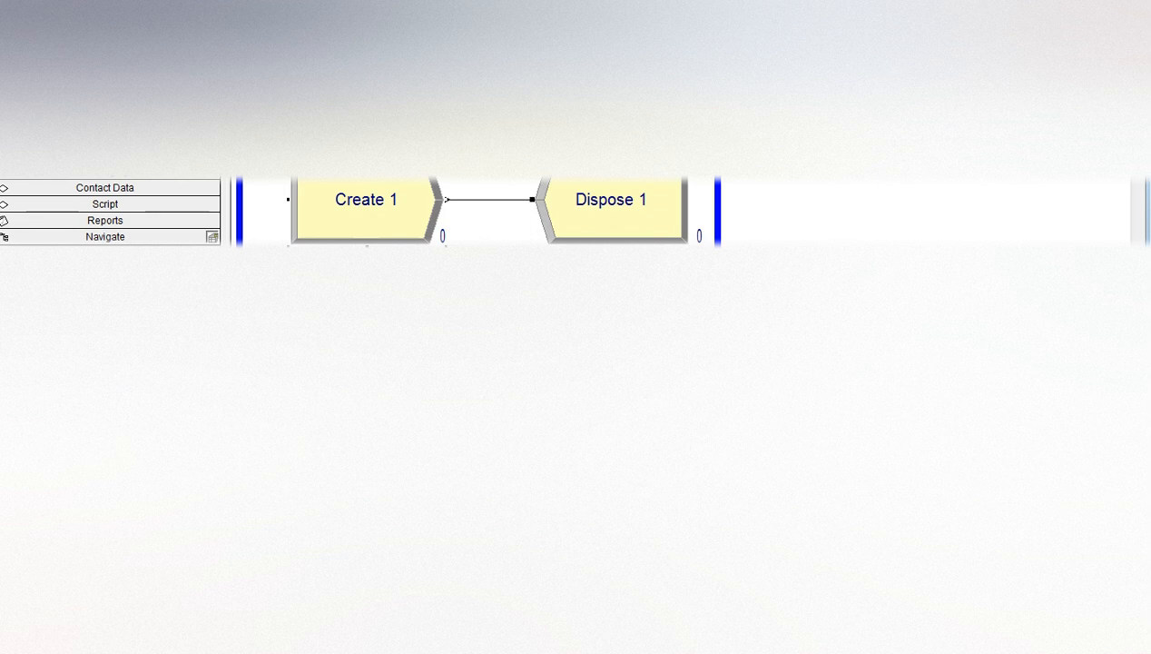
{"action": "mouse_move", "coordinate": [672, 202]}
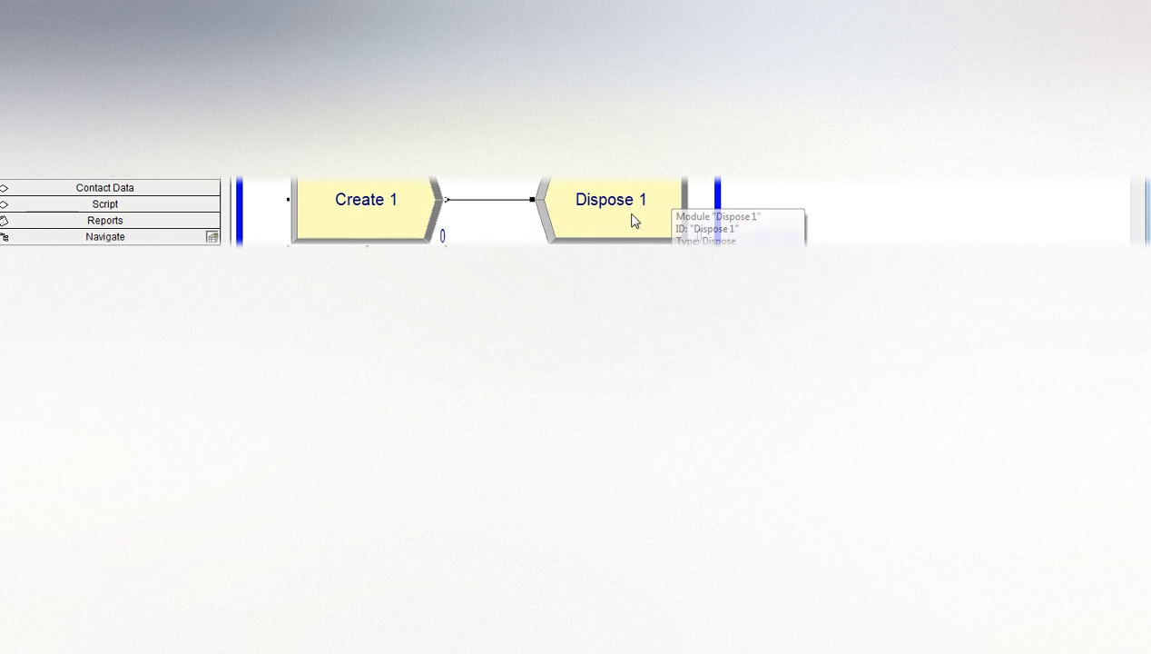
Edit the Create 1 module: name System In, constant arrivals, maximum 10 entities.
{"action": "double_click", "coordinate": [366, 198]}
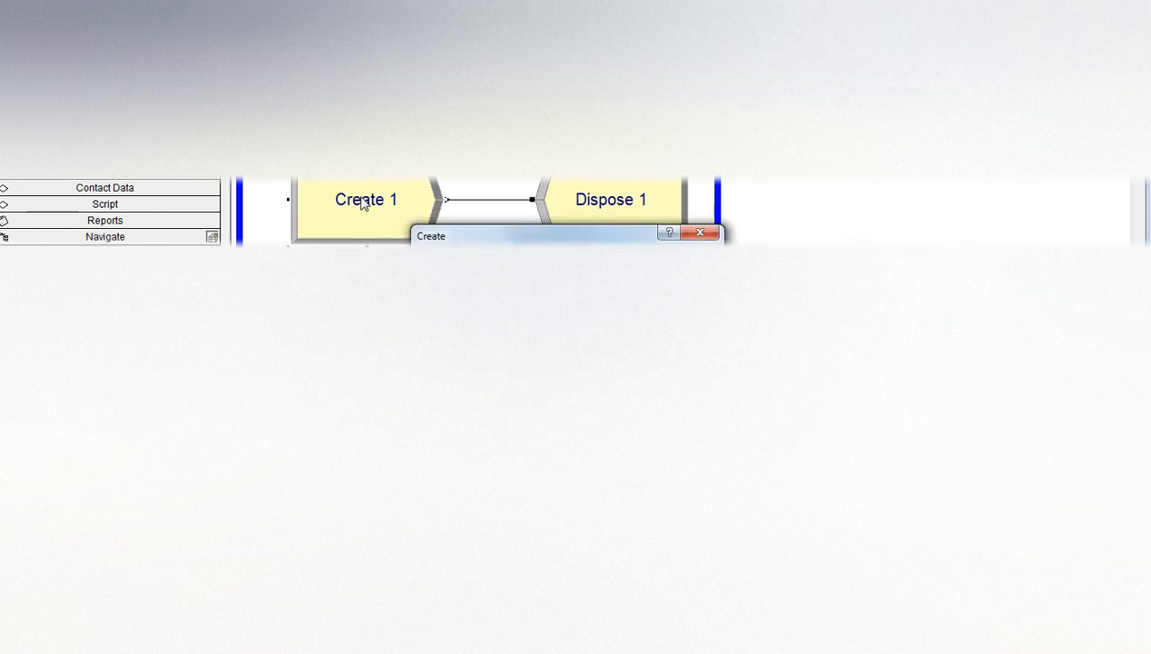
{"action": "left_click", "coordinate": [701, 232]}
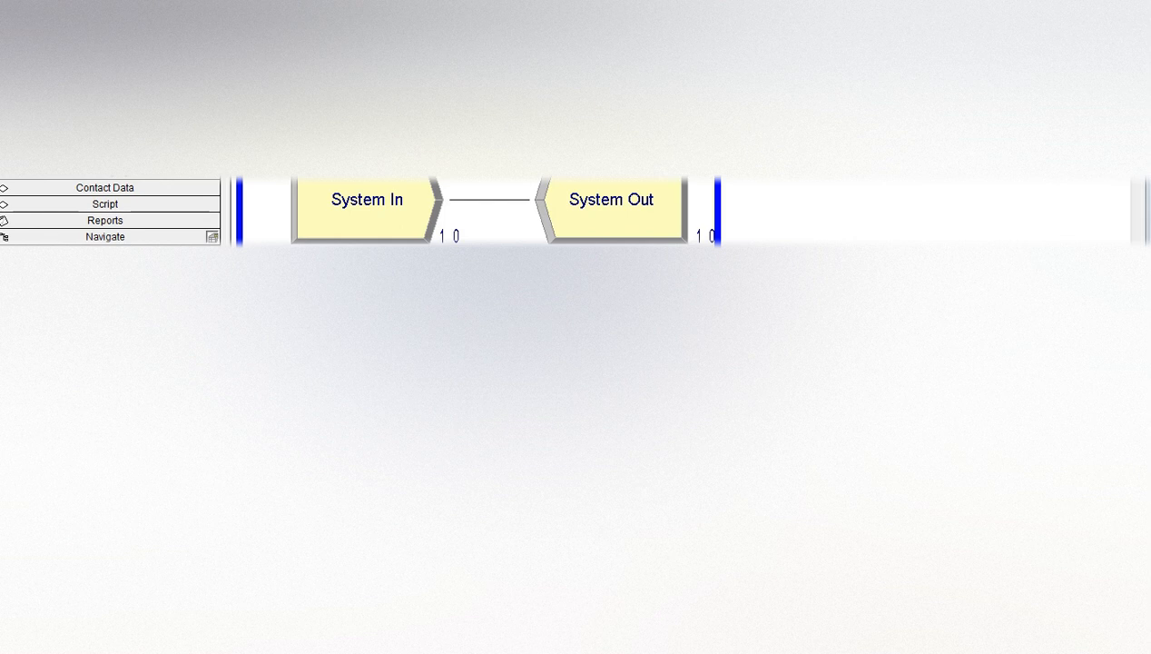
{"action": "mouse_move", "coordinate": [597, 218]}
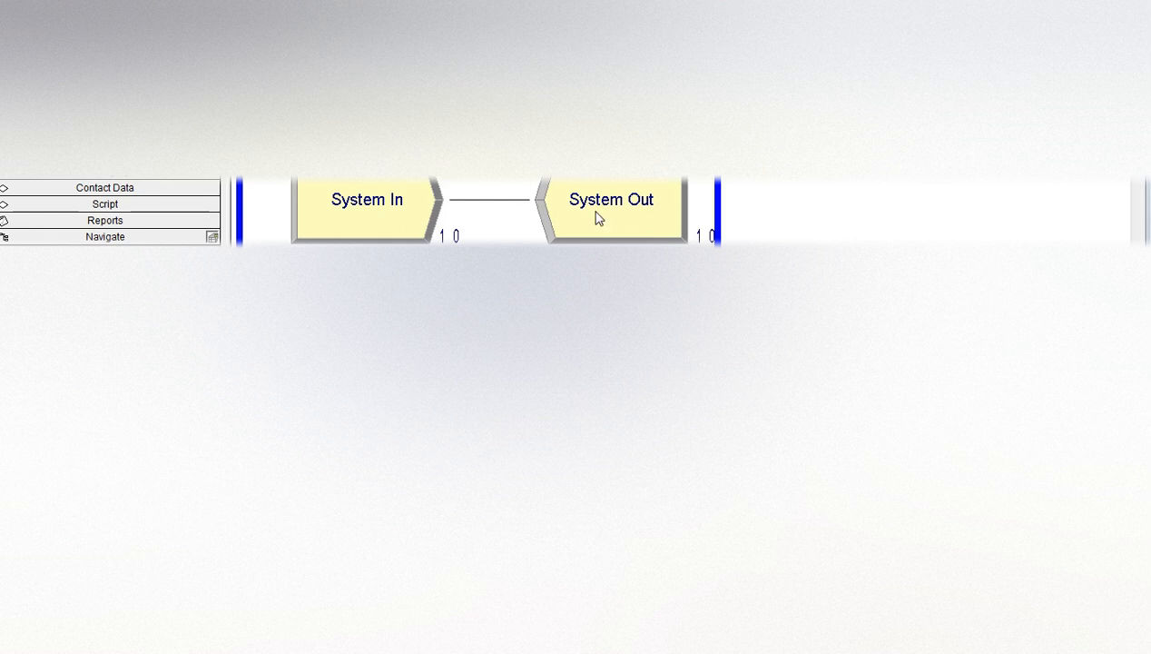